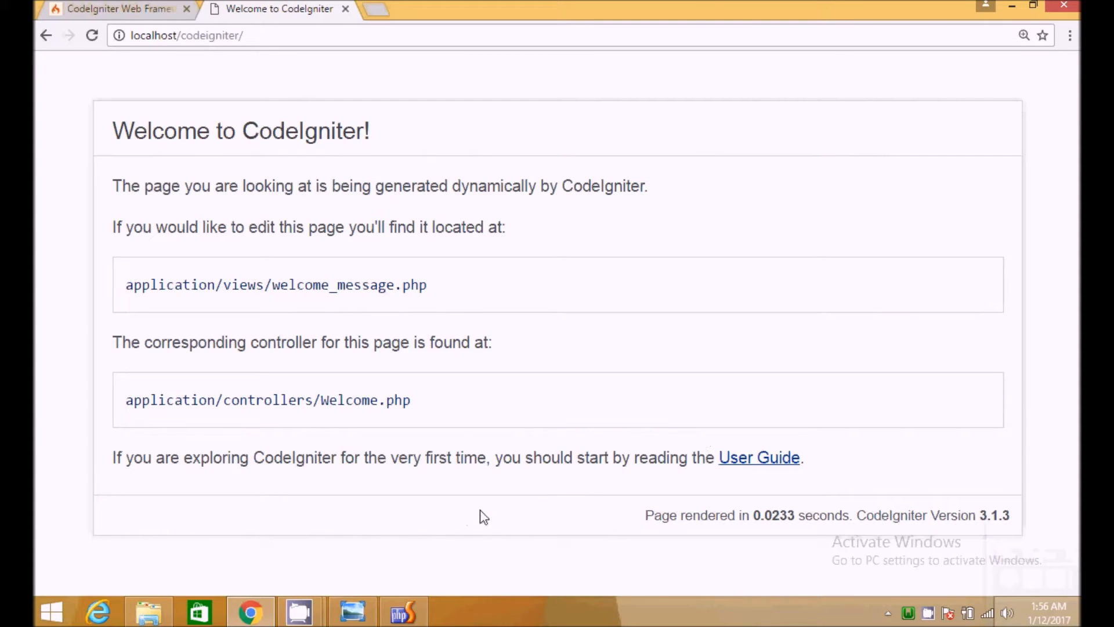
mouse_move(415, 550)
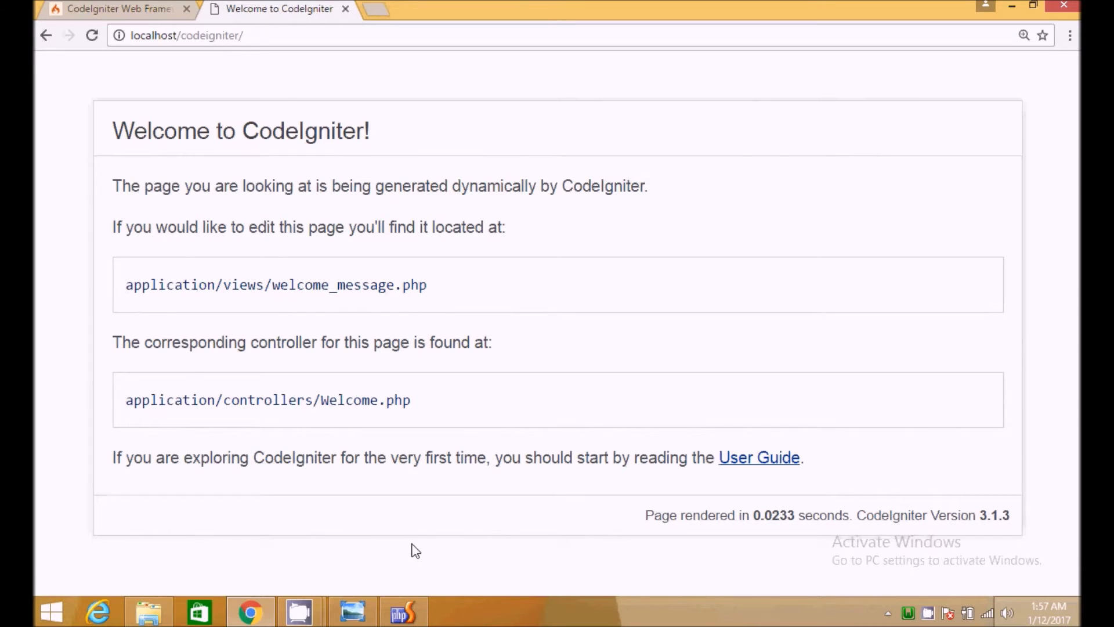
mouse_move(362, 583)
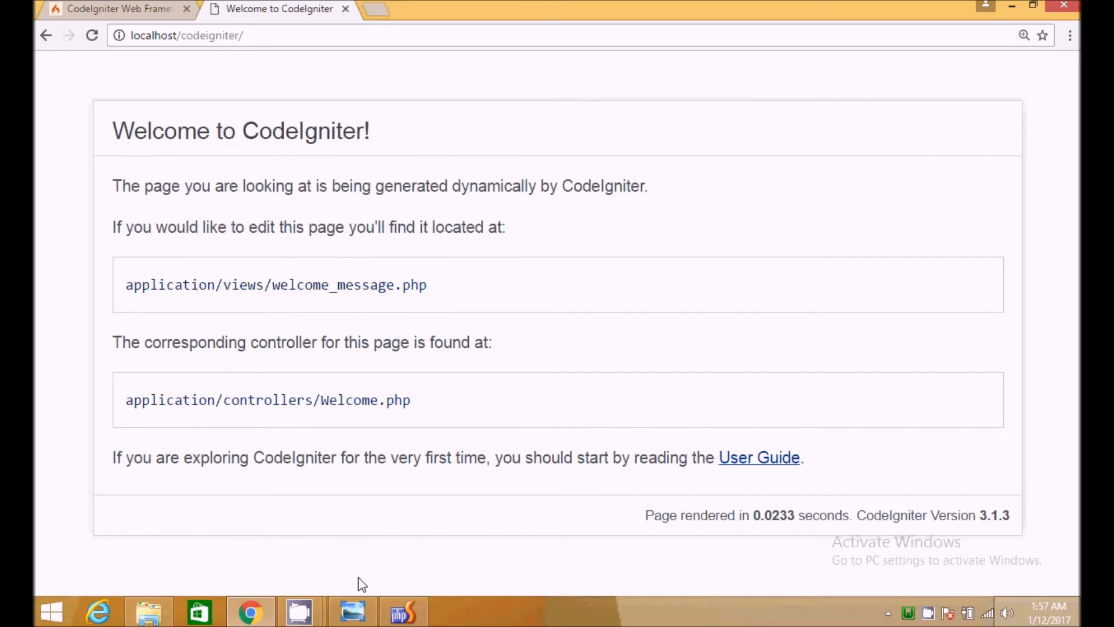
mouse_move(328, 591)
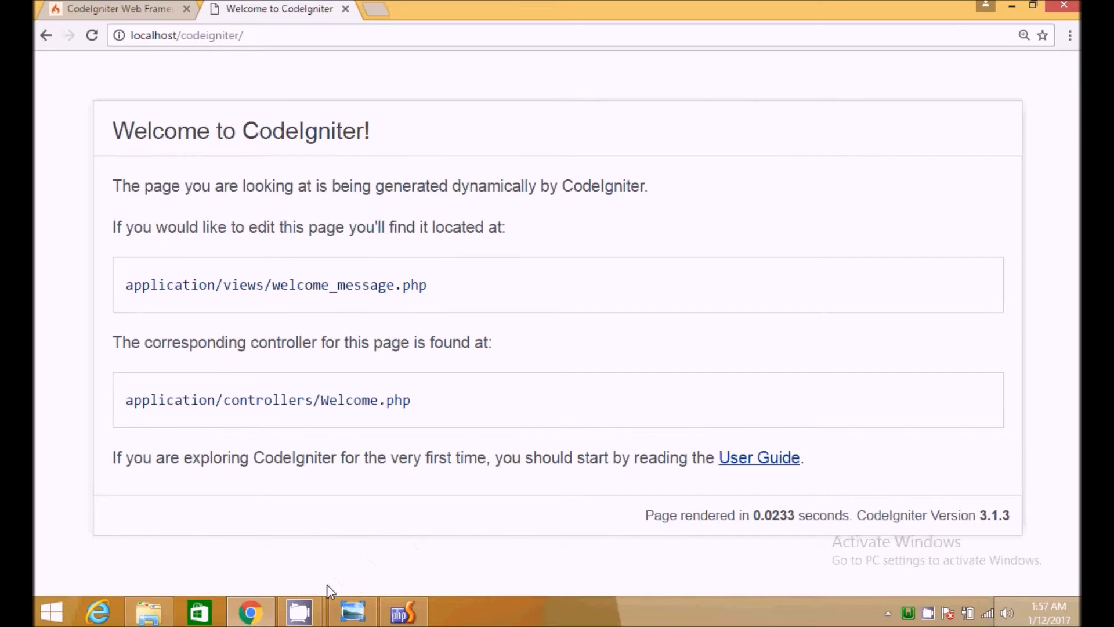
- Bring the CodeIgniter architecture diagram forward in Windows Photo Viewer
click(353, 611)
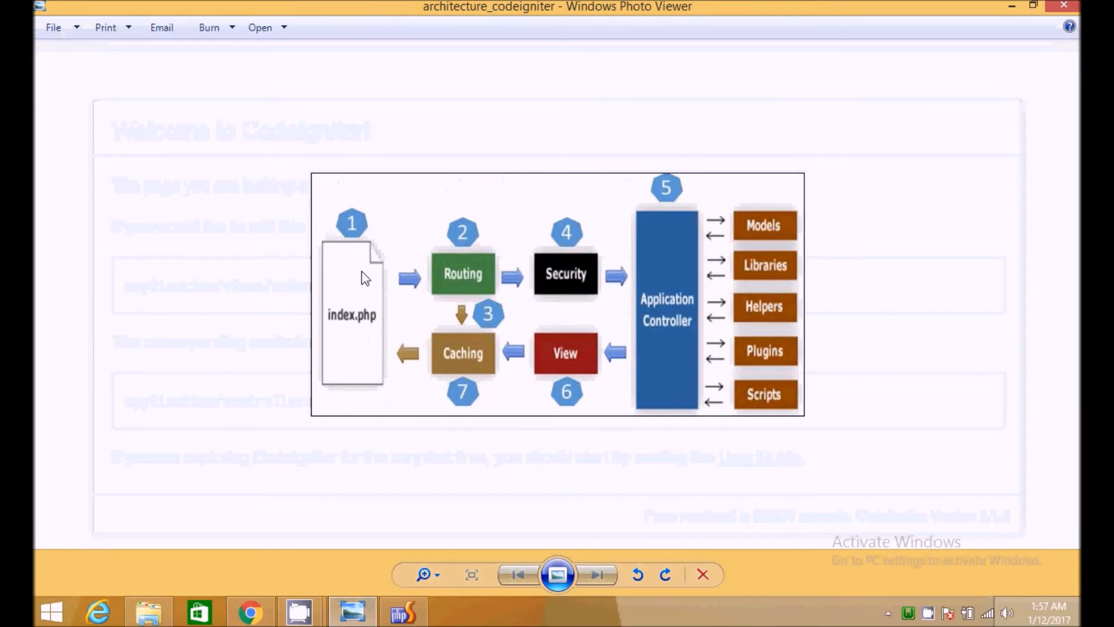
mouse_move(336, 261)
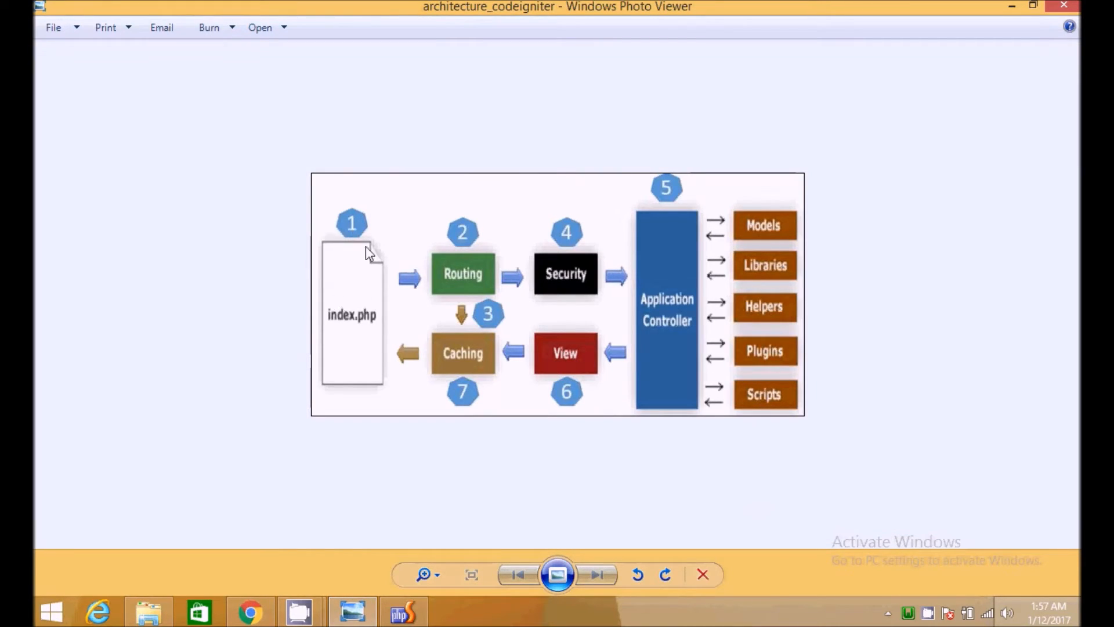
mouse_move(529, 277)
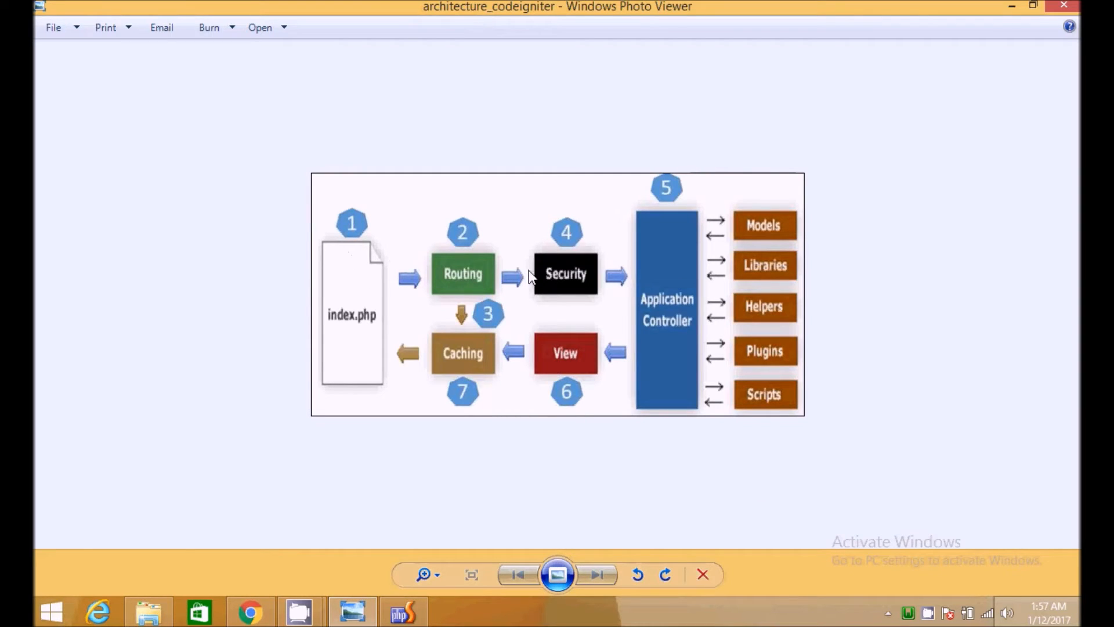
mouse_move(495, 344)
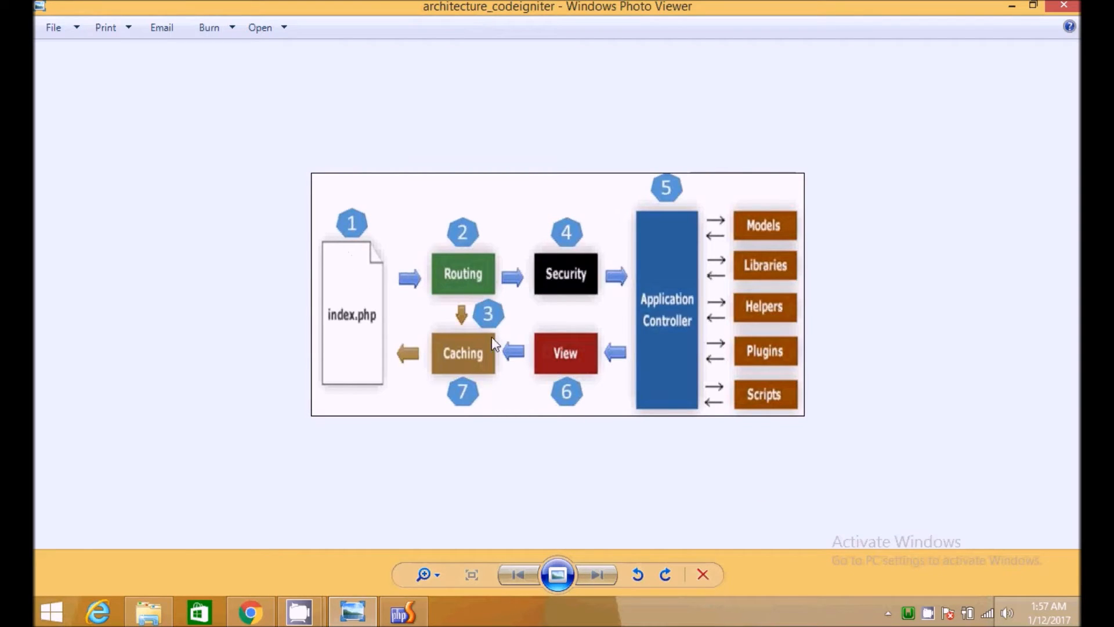
mouse_move(345, 315)
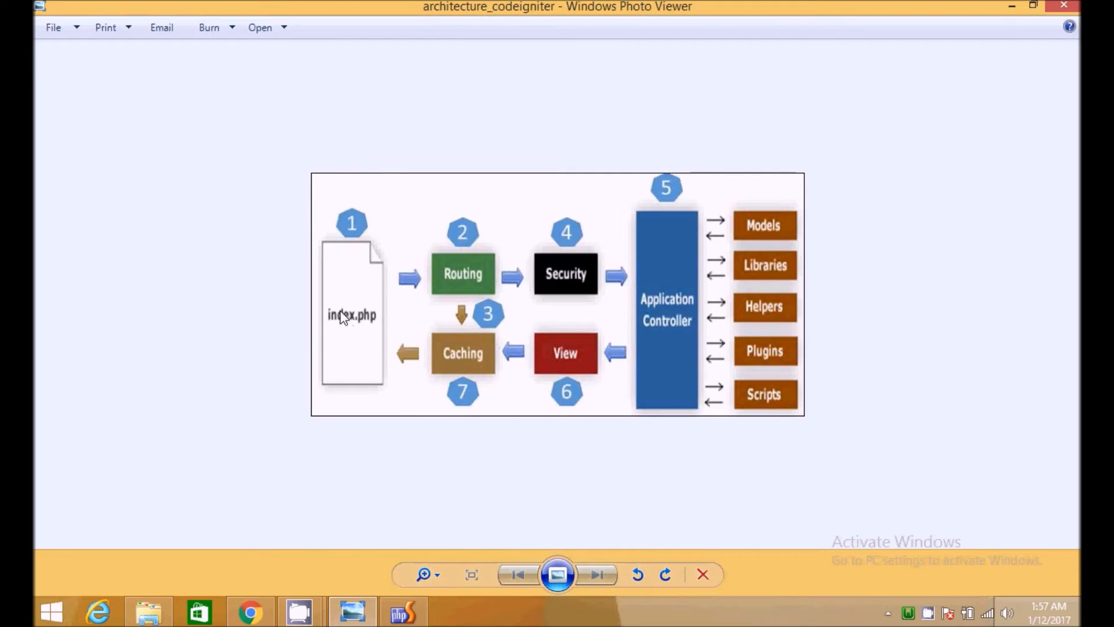
mouse_move(345, 321)
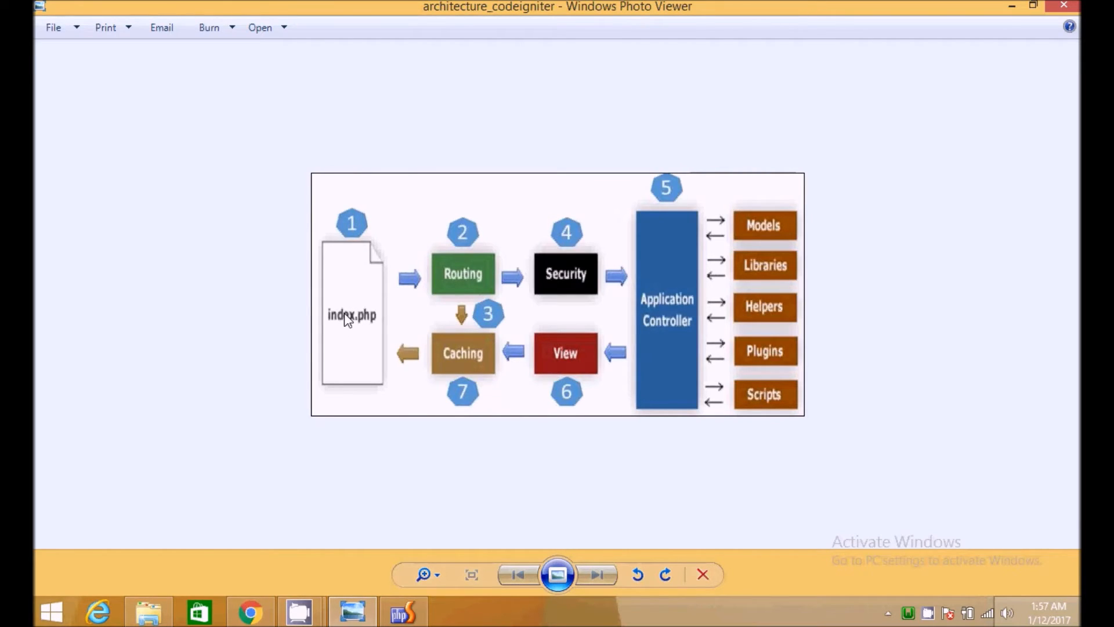
mouse_move(357, 259)
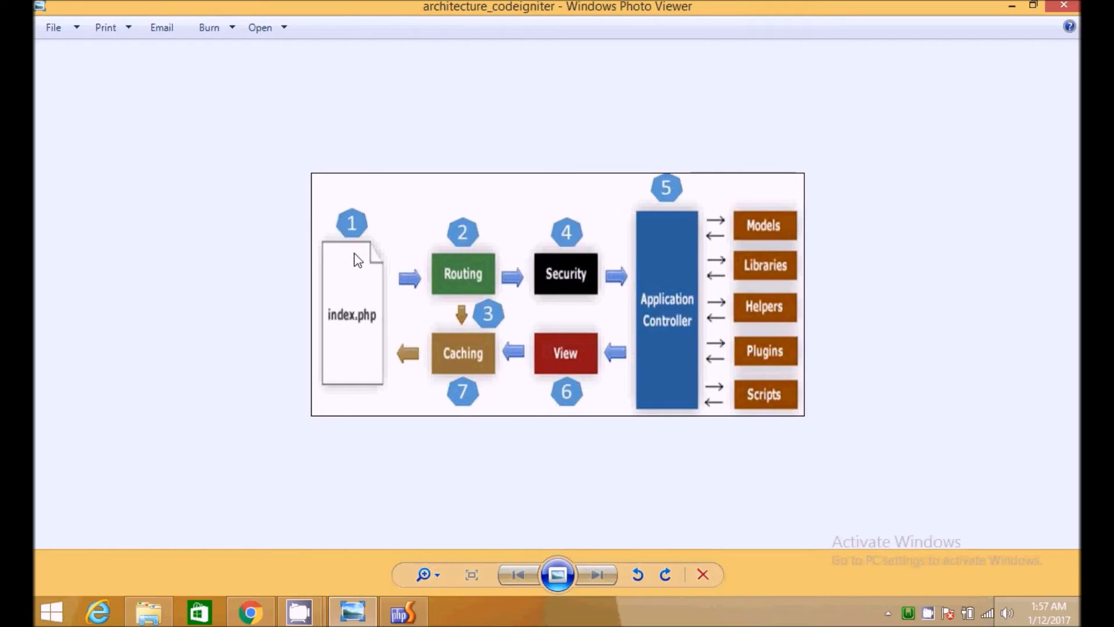
mouse_move(376, 256)
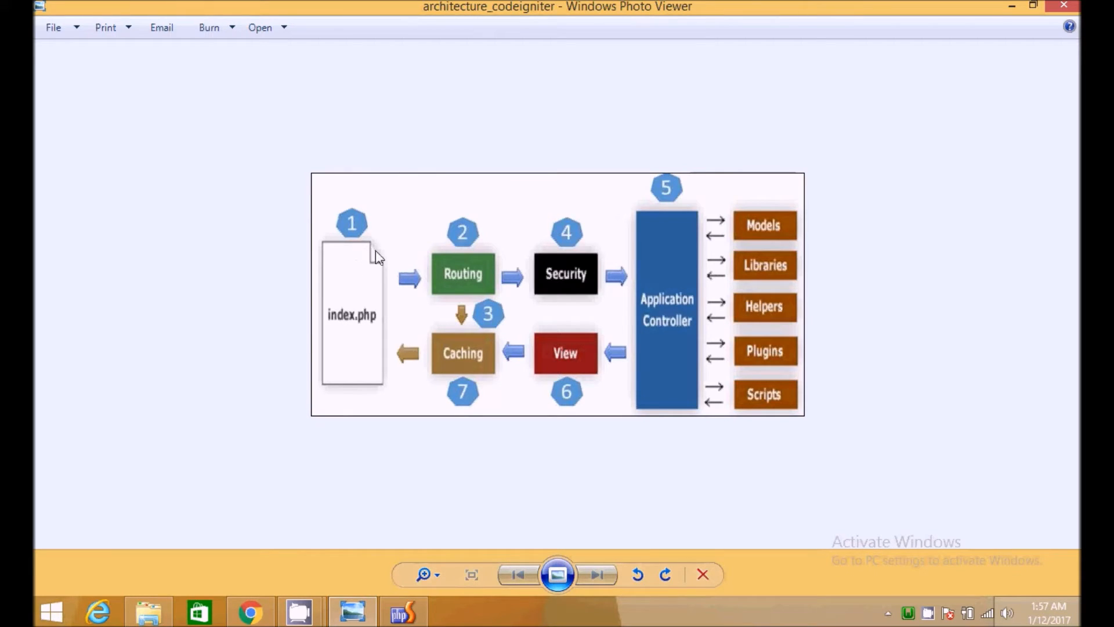
mouse_move(449, 284)
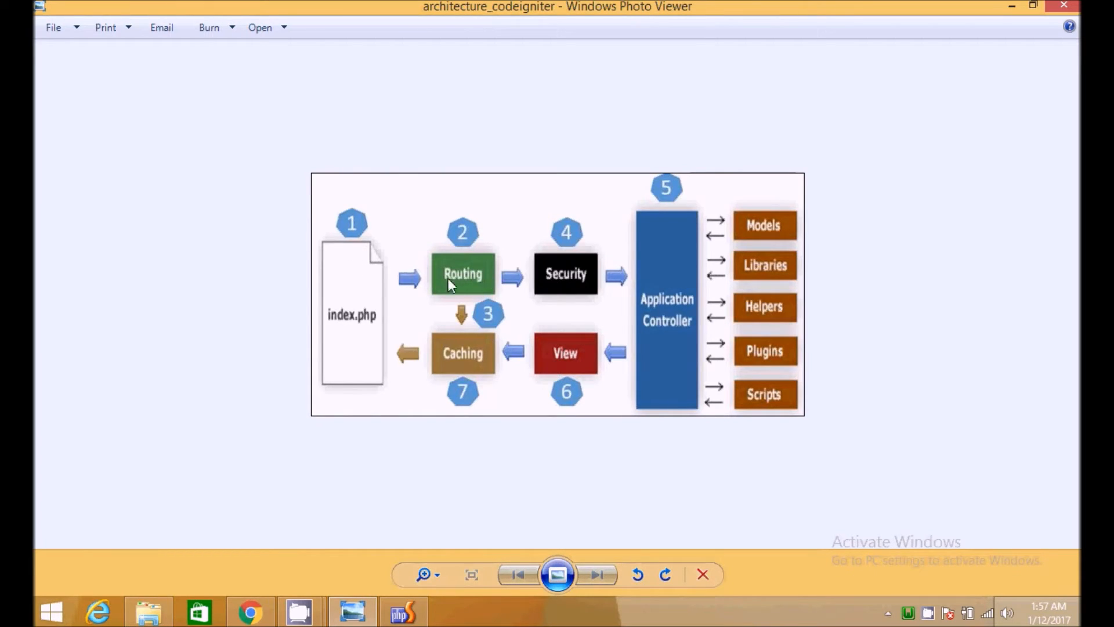
mouse_move(619, 285)
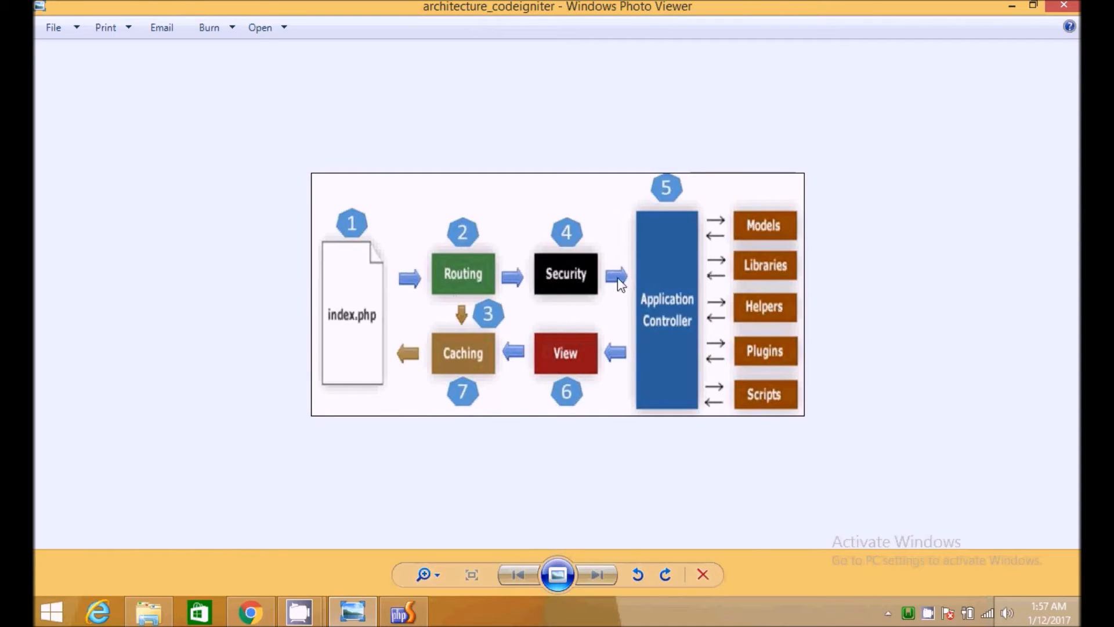
mouse_move(592, 229)
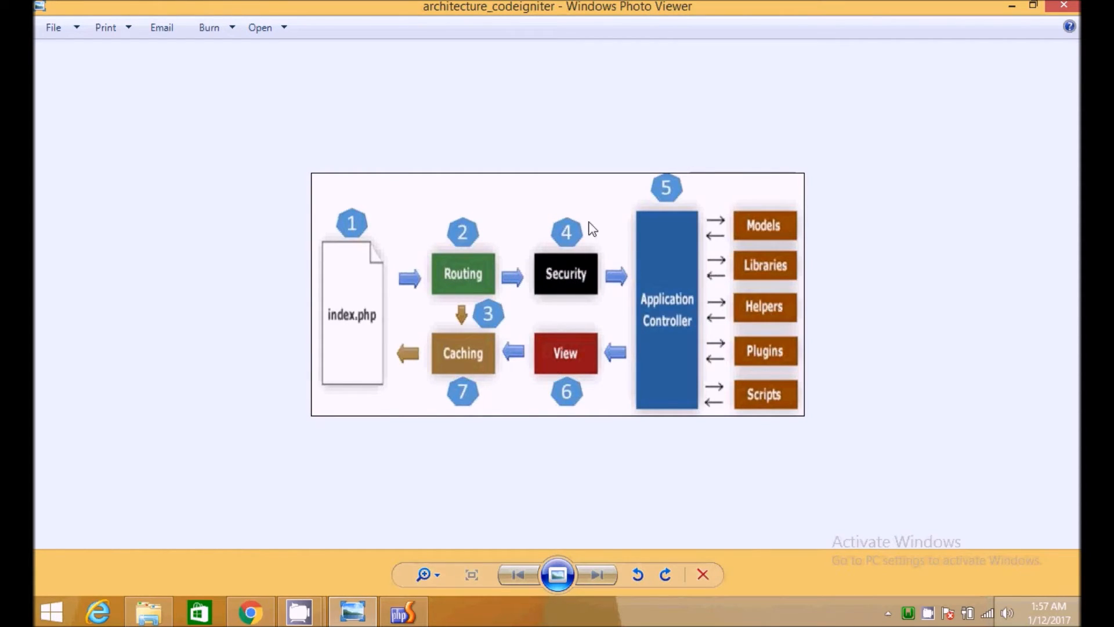
mouse_move(642, 239)
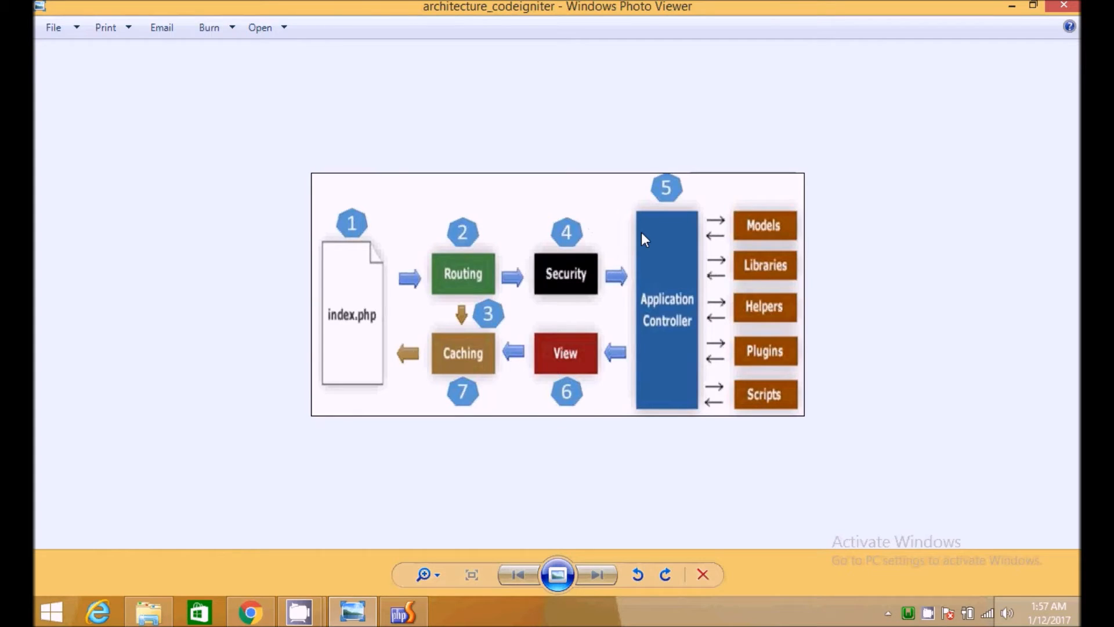
mouse_move(661, 267)
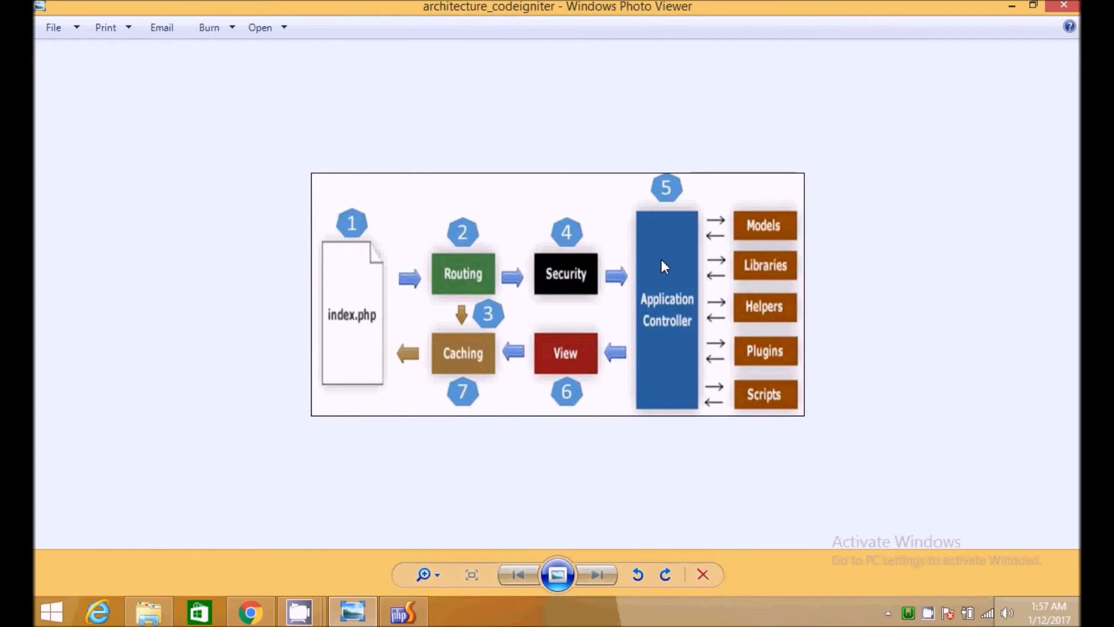
mouse_move(645, 233)
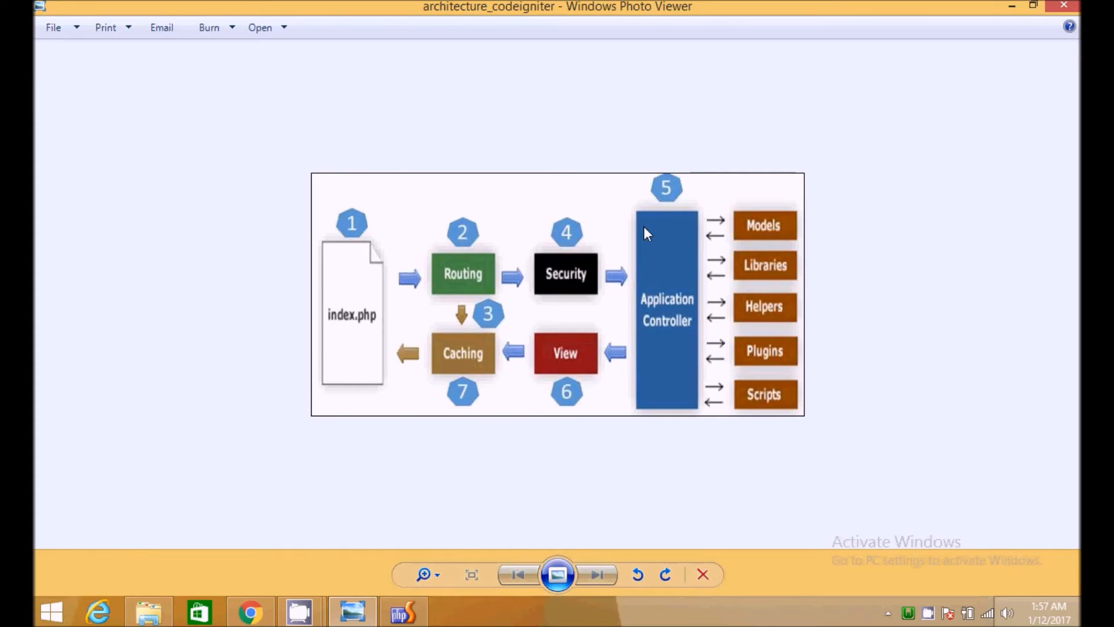
mouse_move(636, 274)
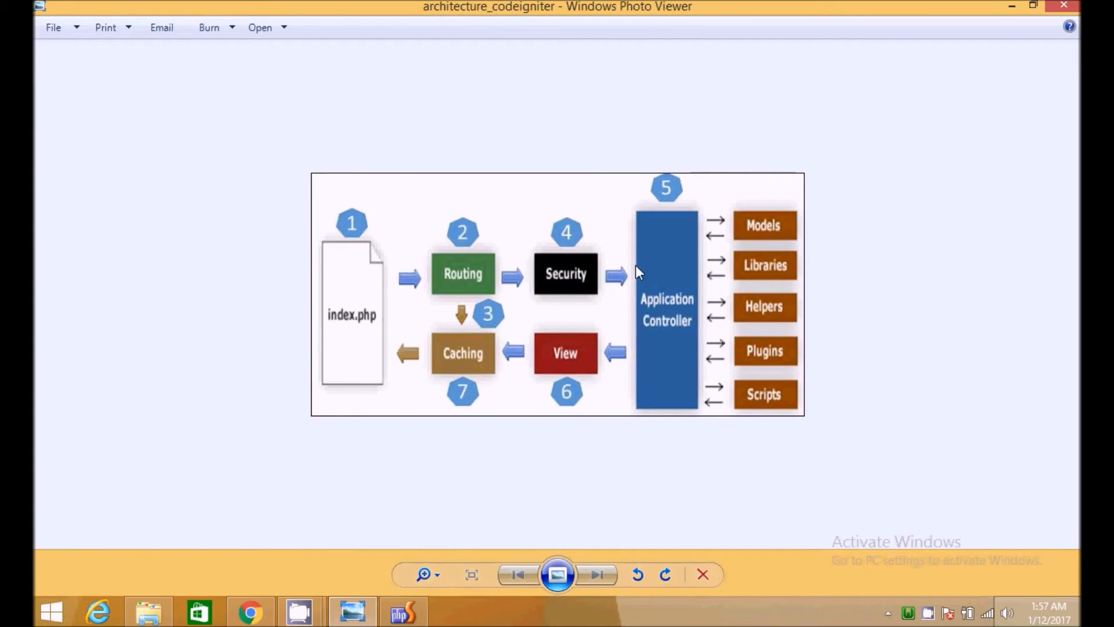
mouse_move(619, 255)
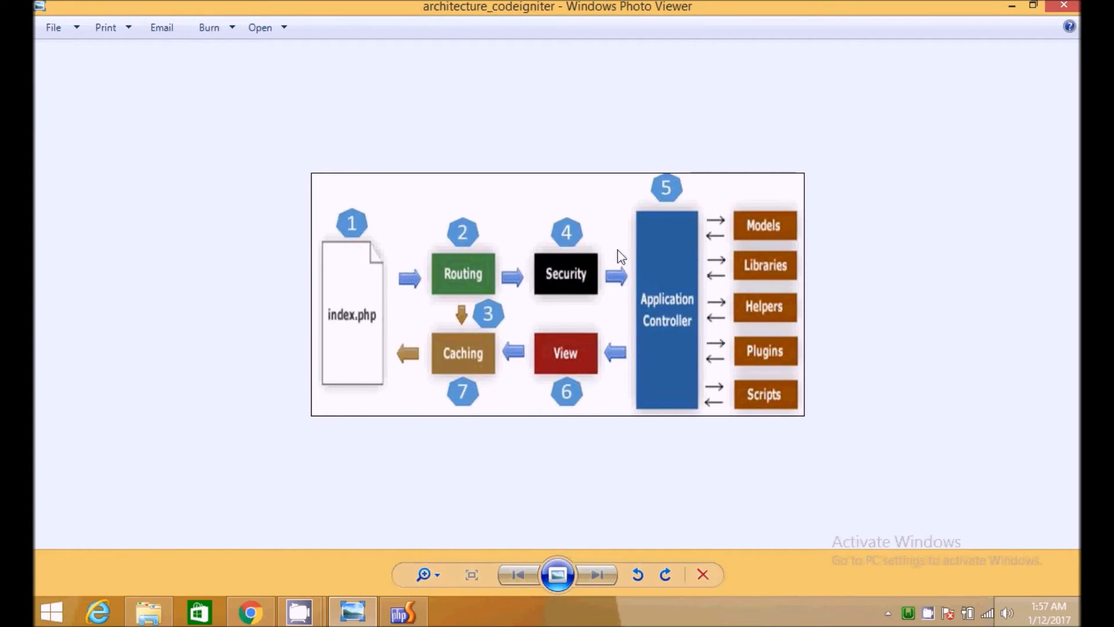
mouse_move(771, 360)
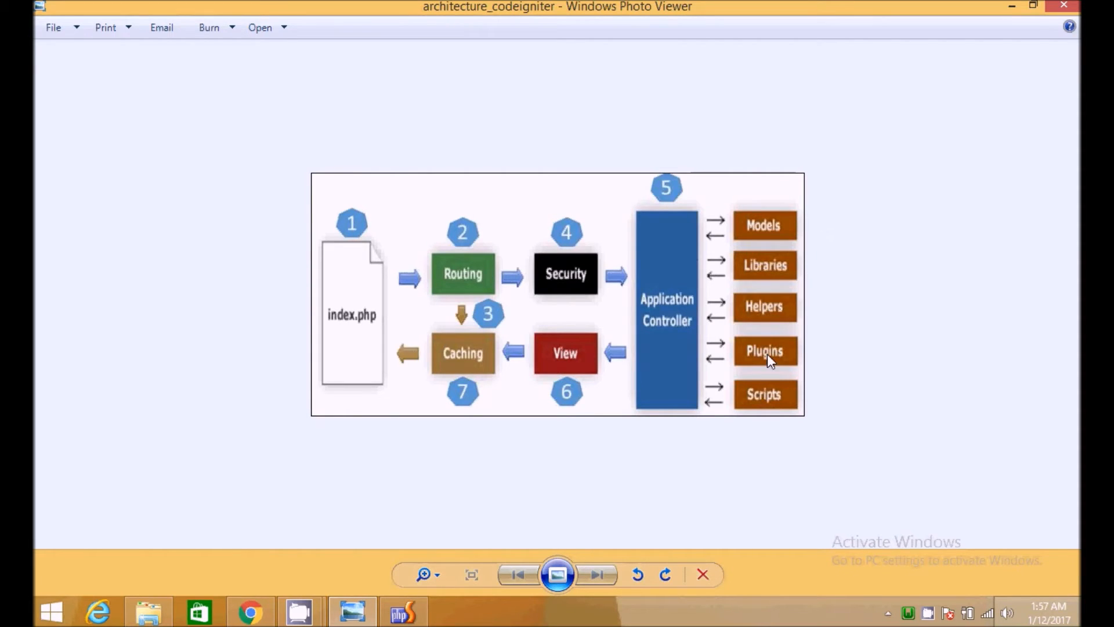
mouse_move(801, 382)
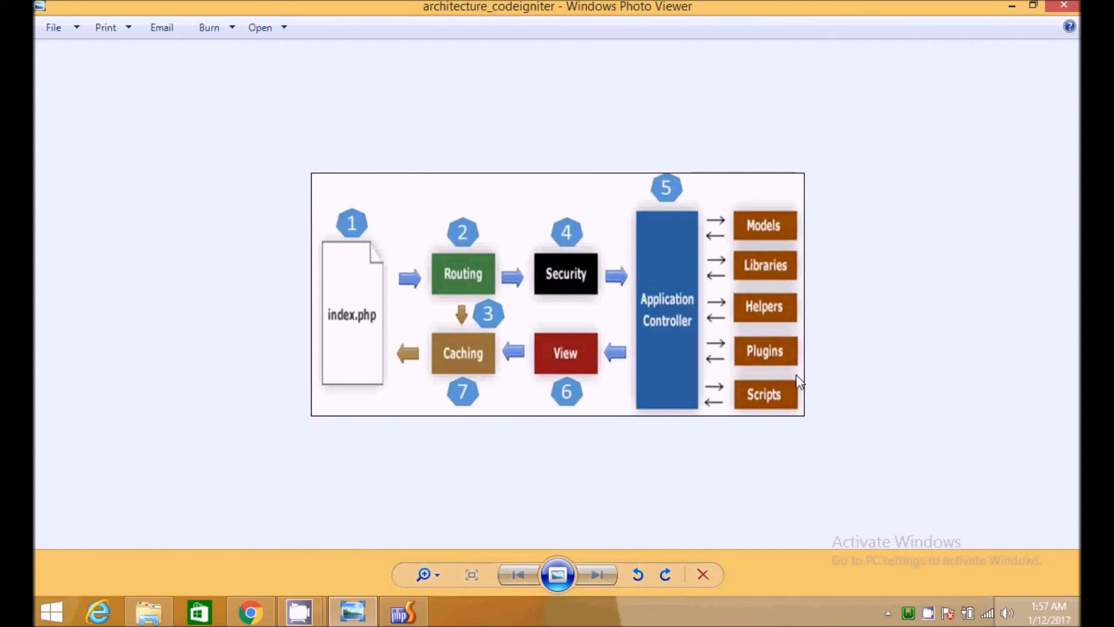
mouse_move(576, 375)
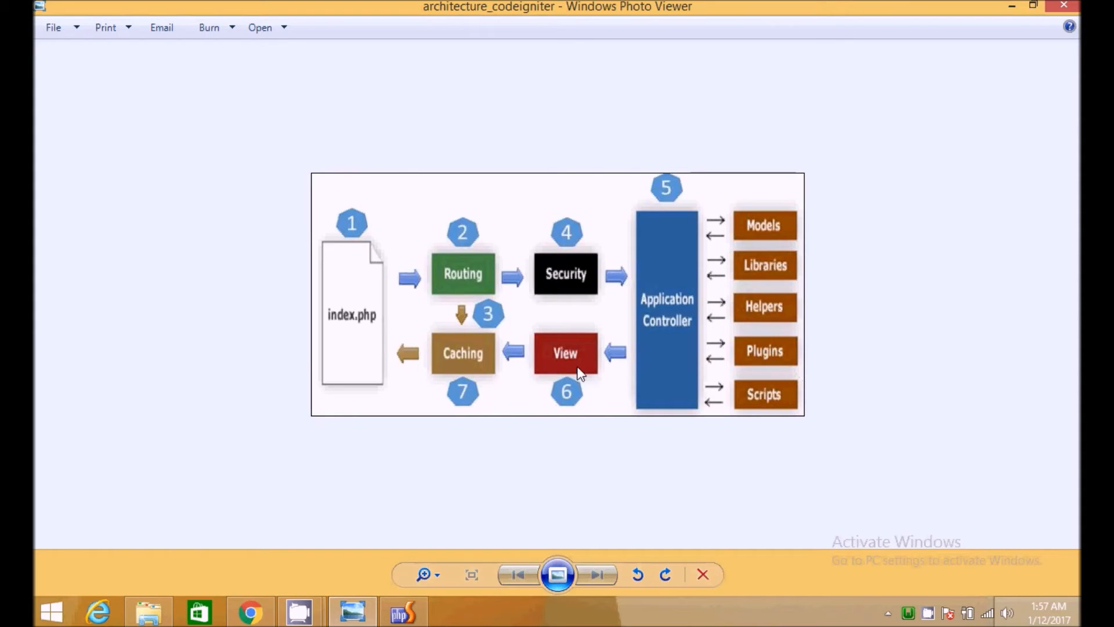
mouse_move(369, 329)
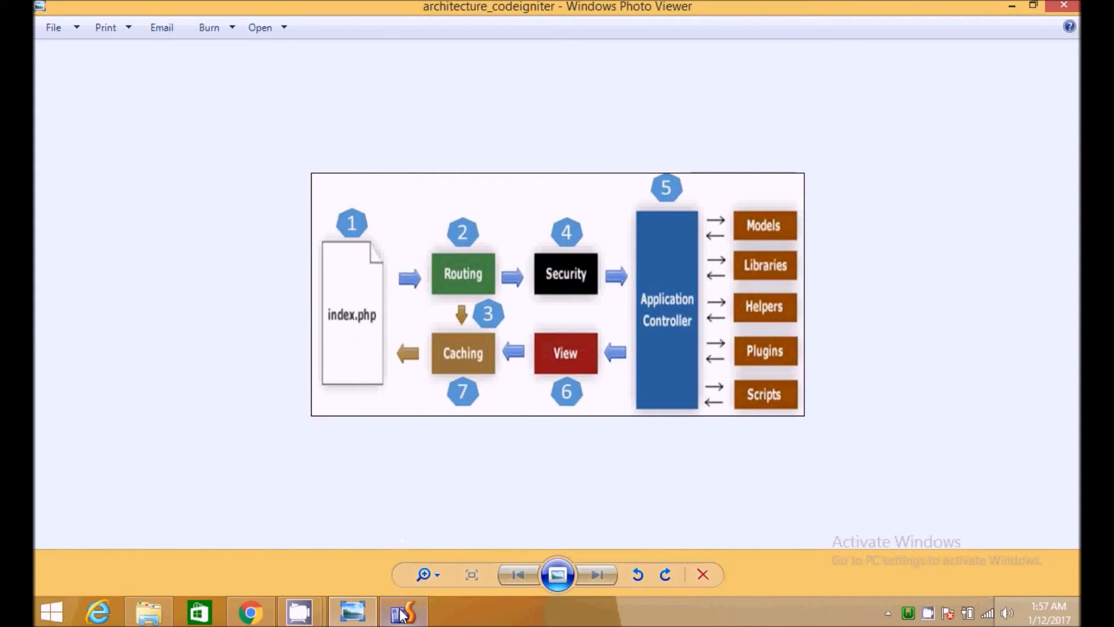
- Switch back to the CodeIgniter project in PhpStorm showing index.php
click(402, 612)
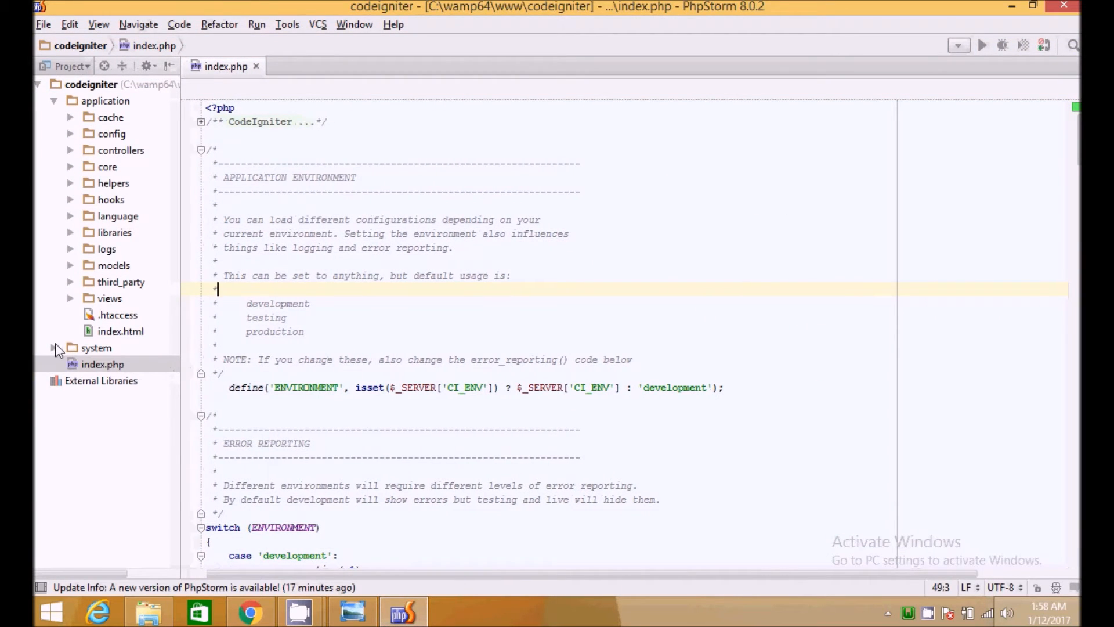
- Select index.php in the project listing and narrow the Project tool window
click(102, 363)
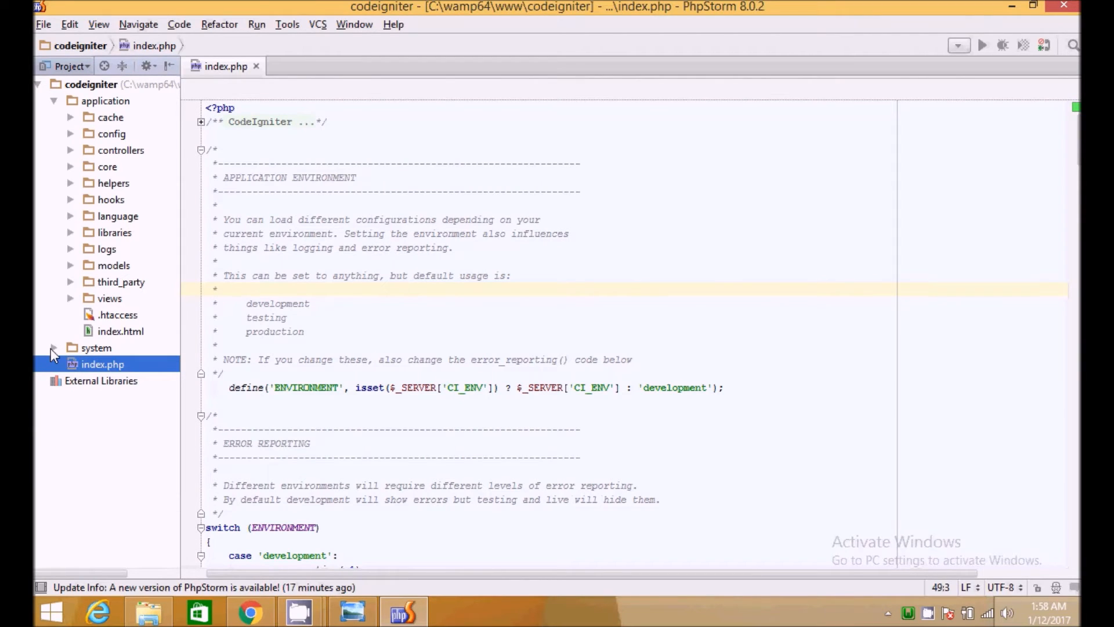
mouse_move(53, 354)
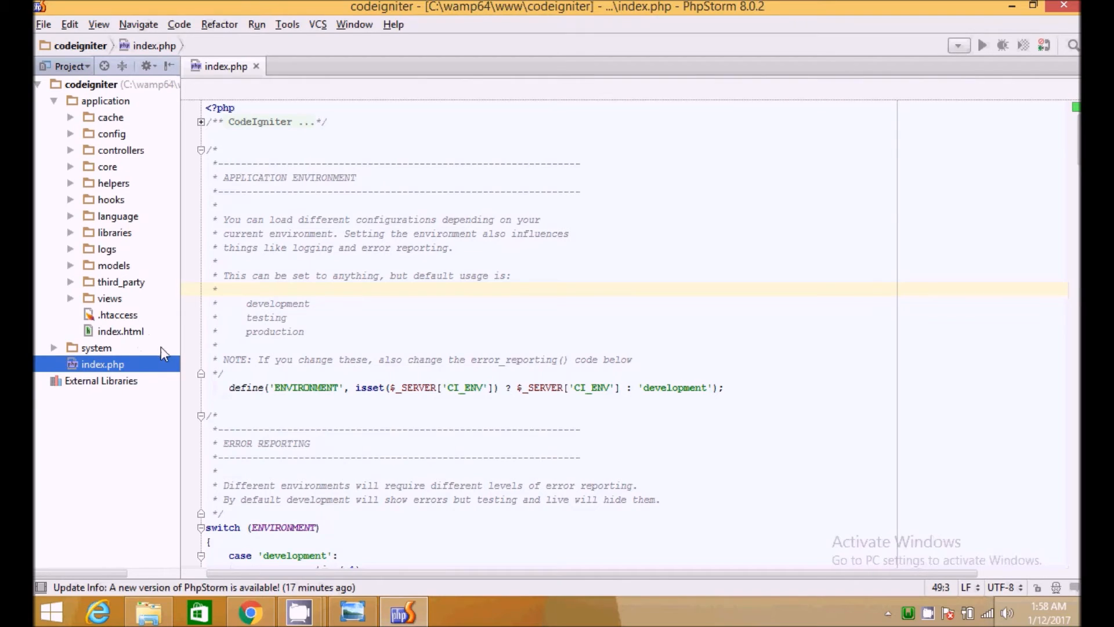
drag(181, 348, 170, 348)
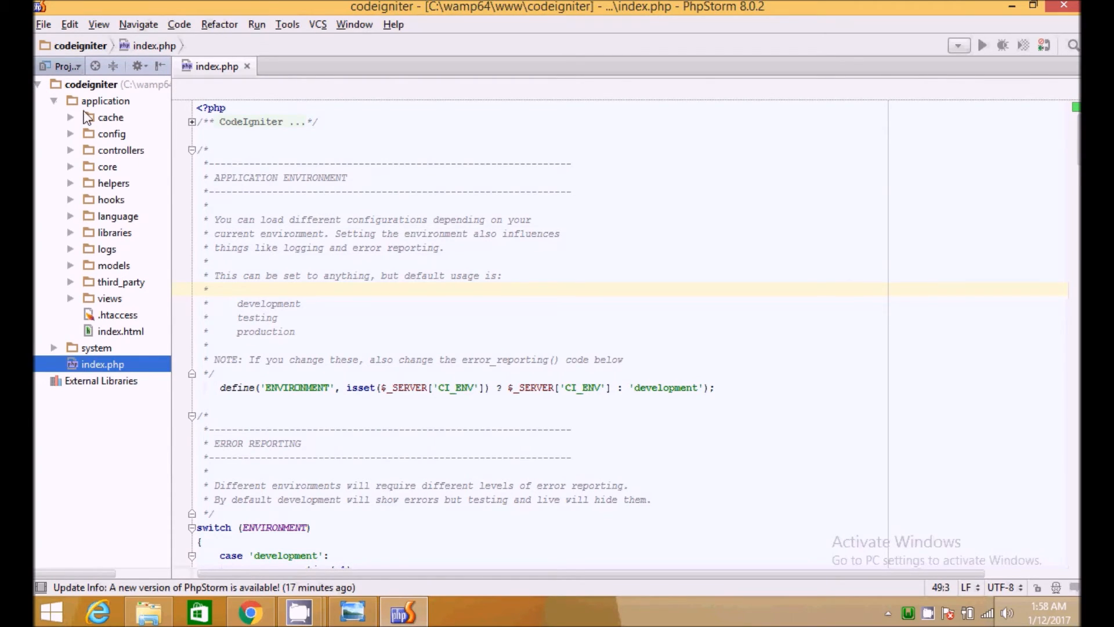
mouse_move(76, 142)
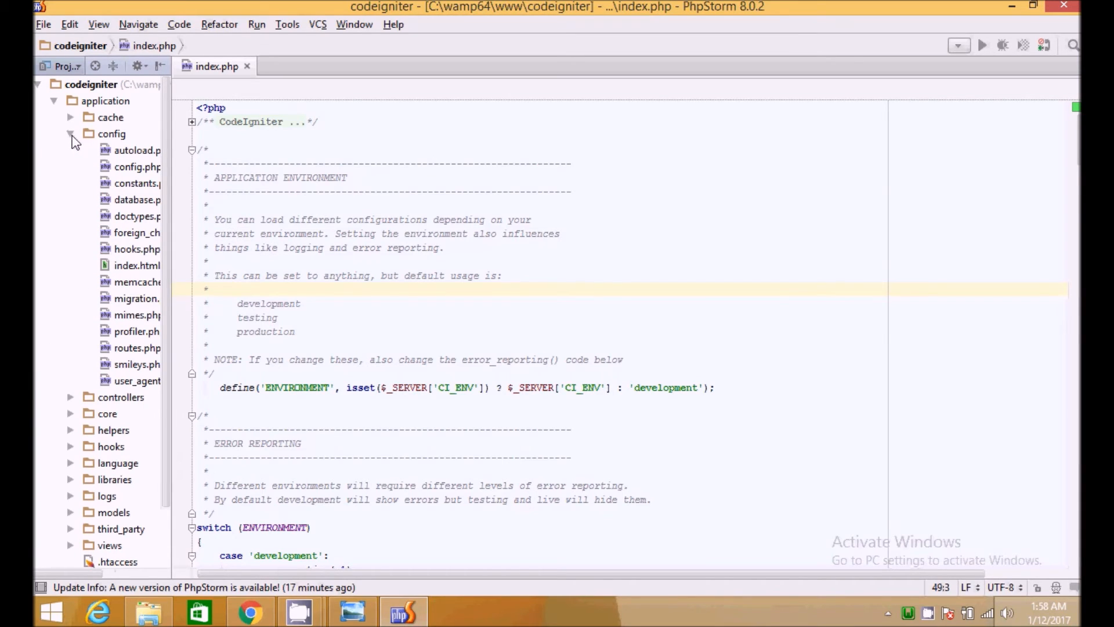
click(71, 133)
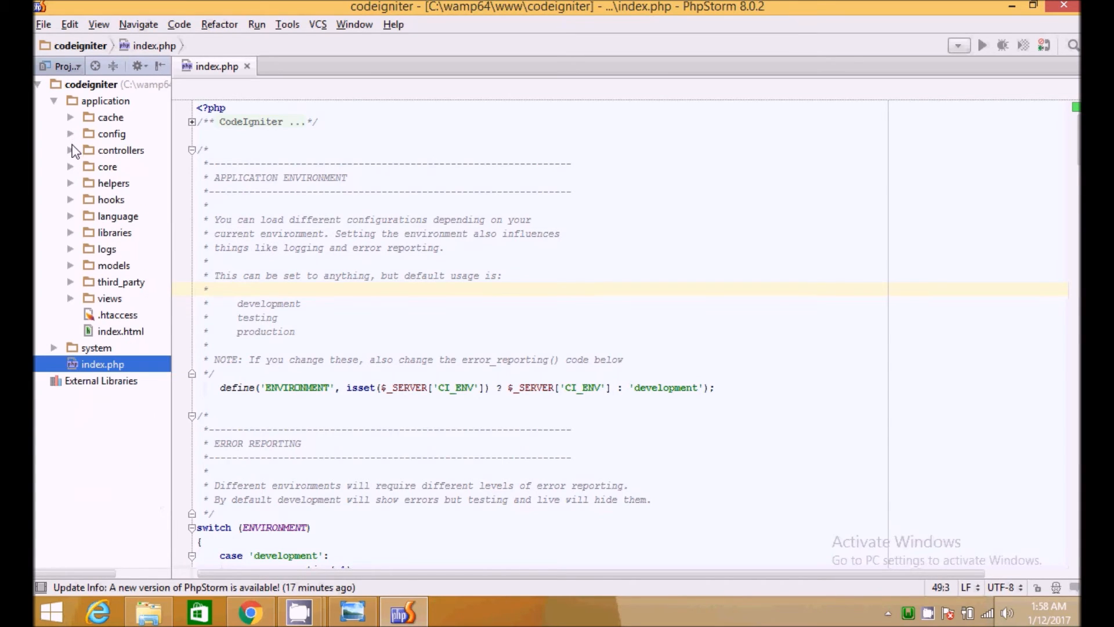
mouse_move(76, 155)
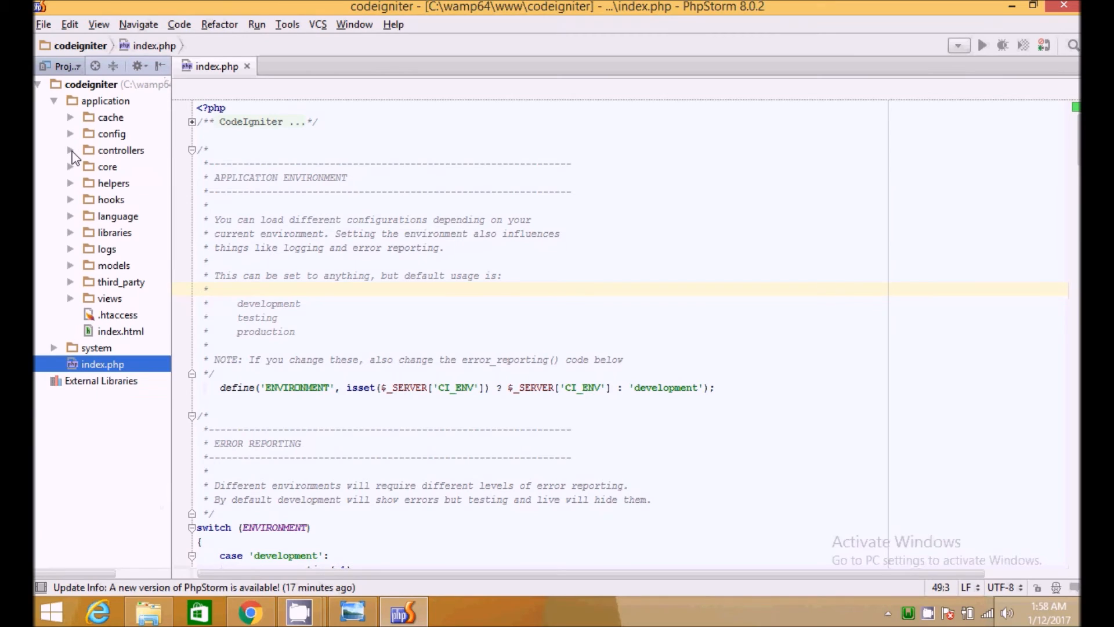
mouse_move(75, 268)
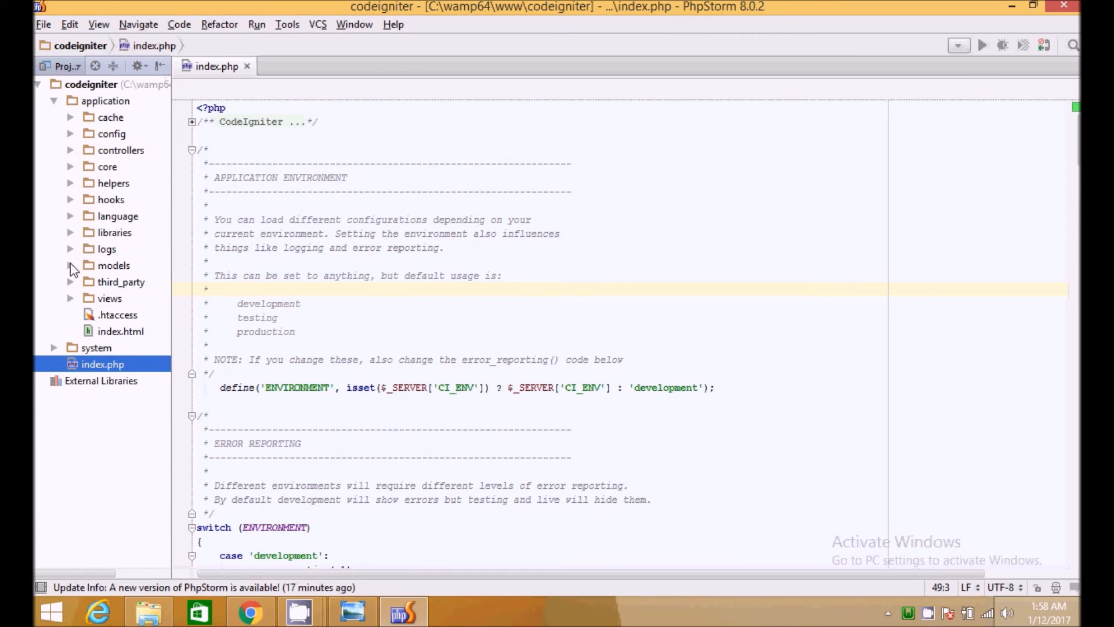
mouse_move(91, 212)
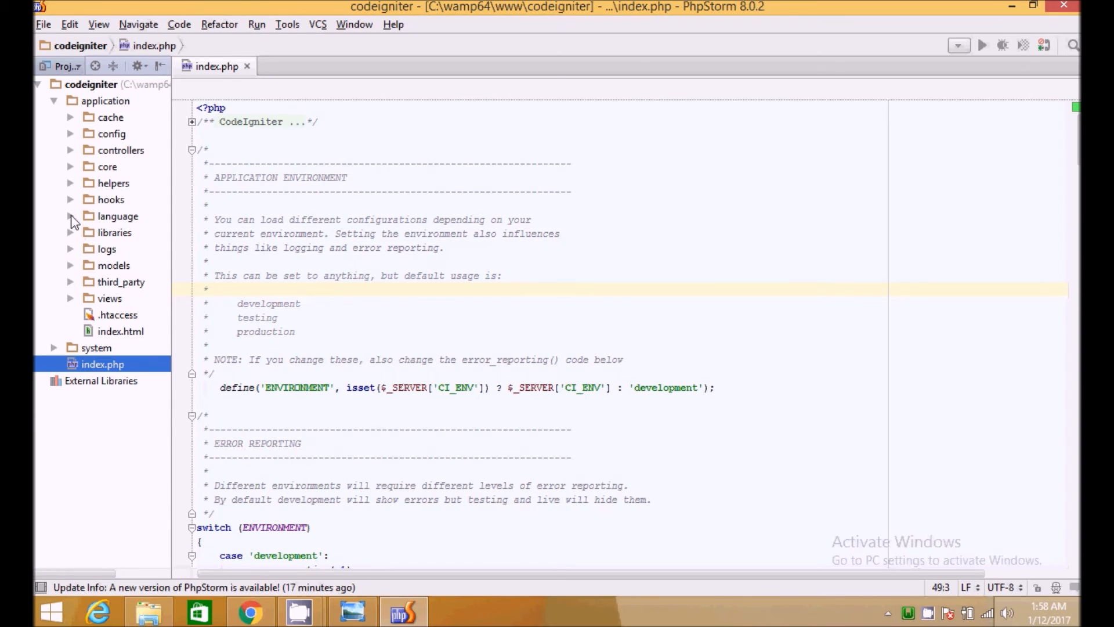
mouse_move(75, 189)
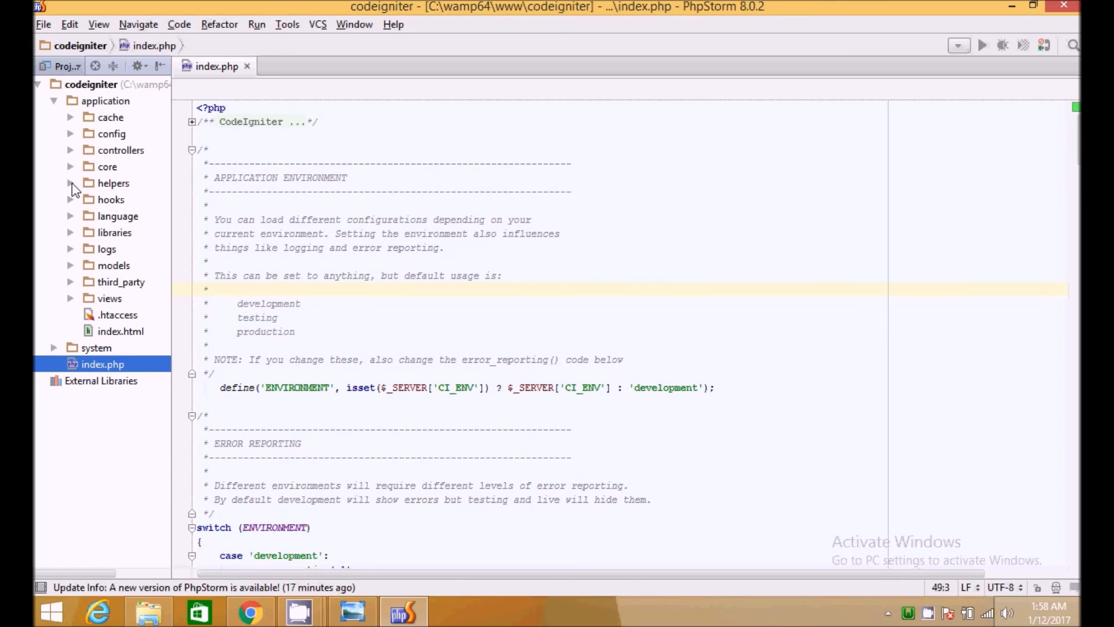
mouse_move(73, 122)
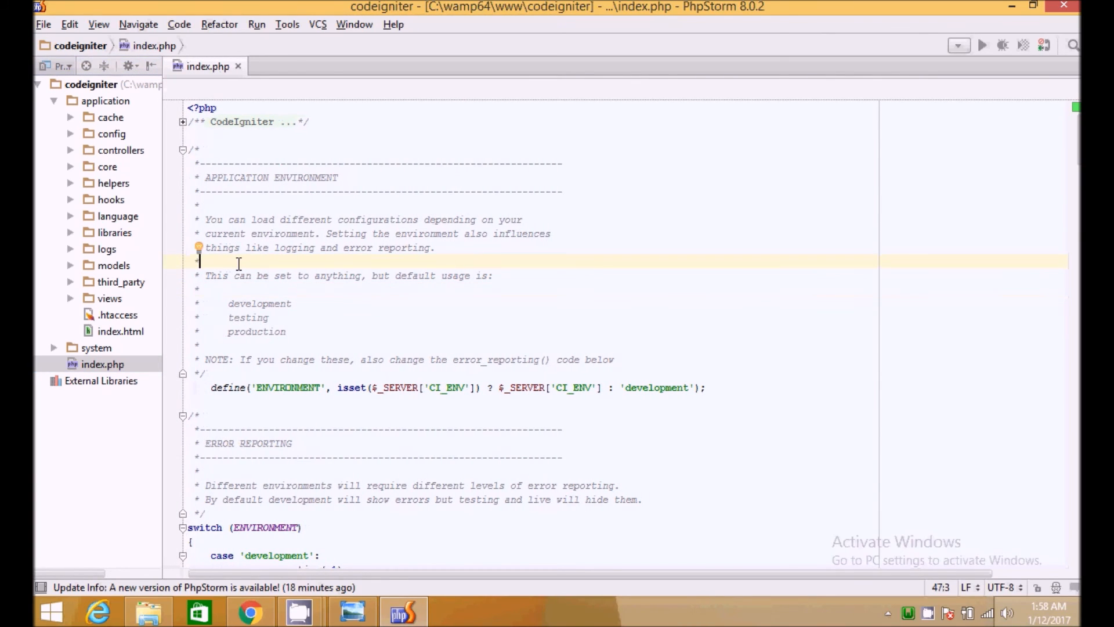
mouse_move(365, 550)
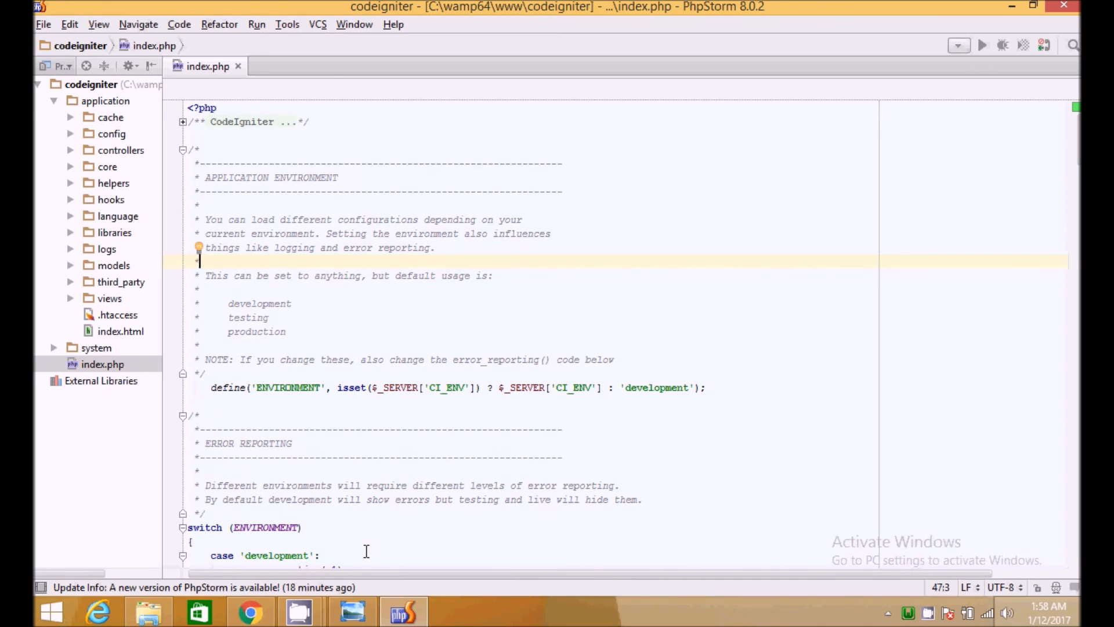
mouse_move(298, 611)
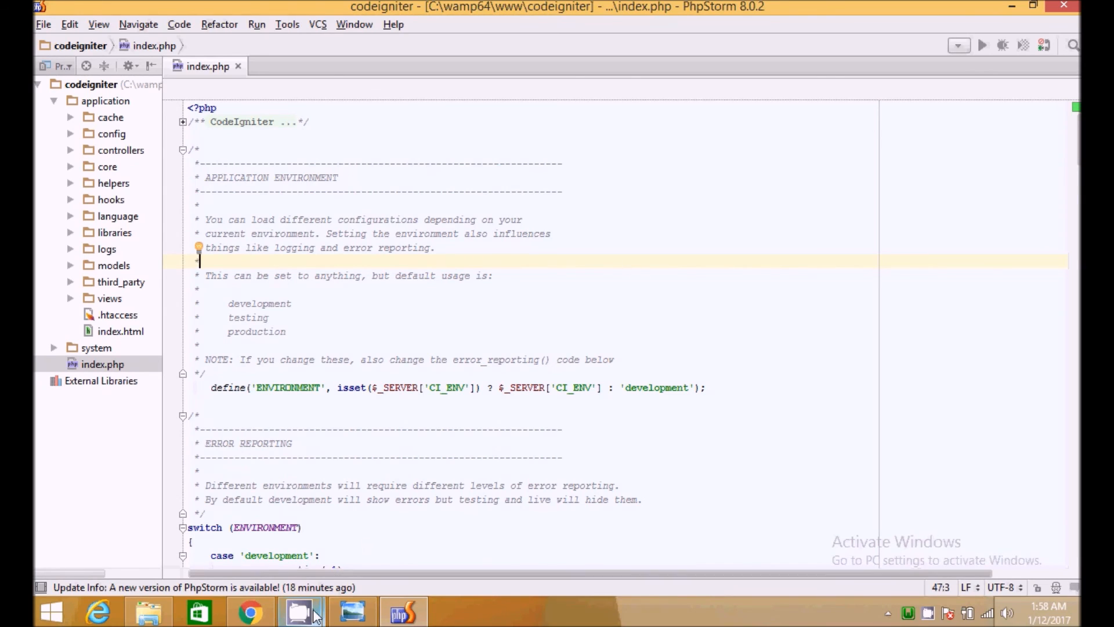